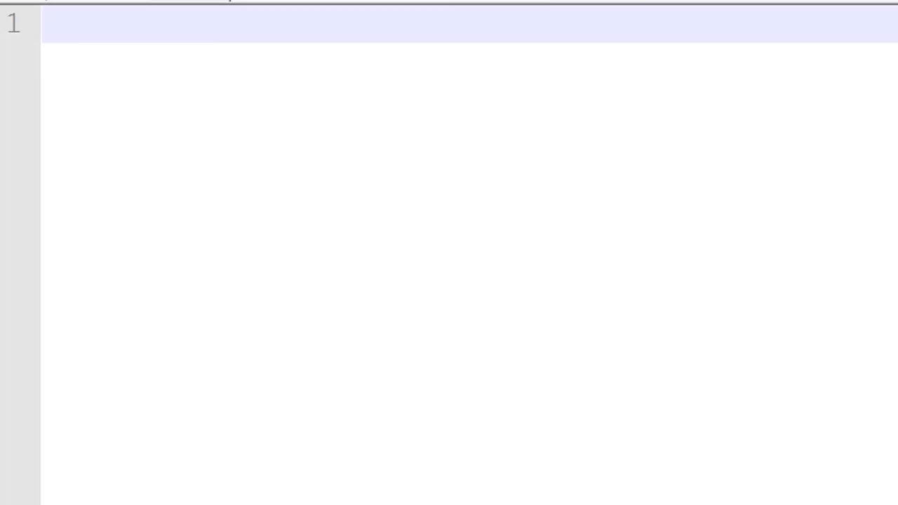
mouse_move(118, 36)
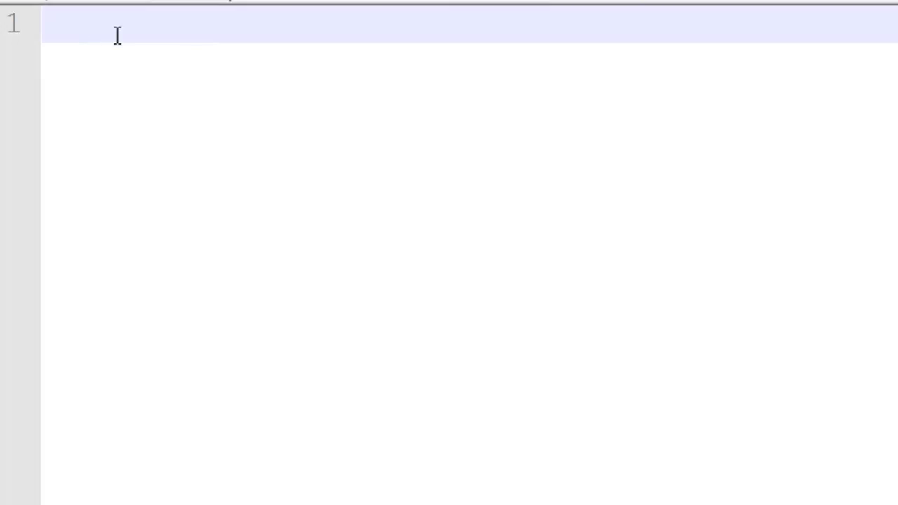
Write the headings "text file:" on line 1 and "binary file:" a few blank lines below.
type("test")
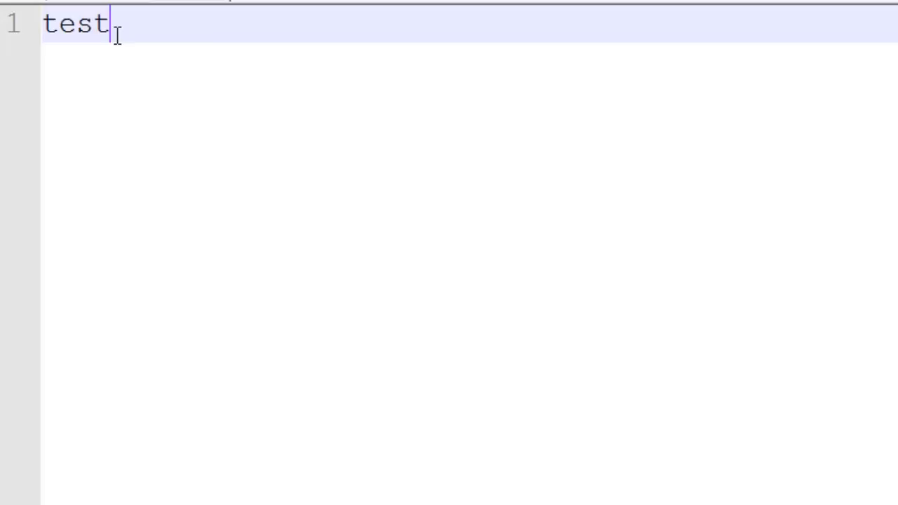
type("text file")
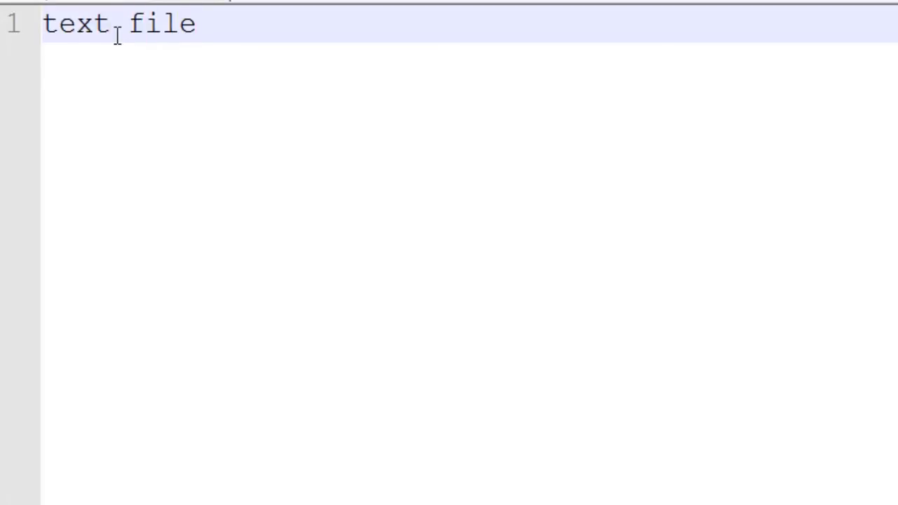
type(":")
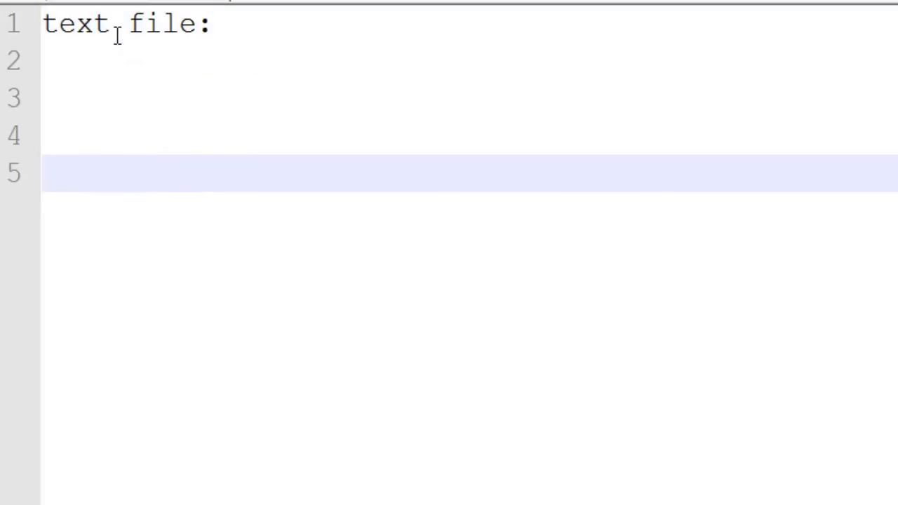
type("binary fi")
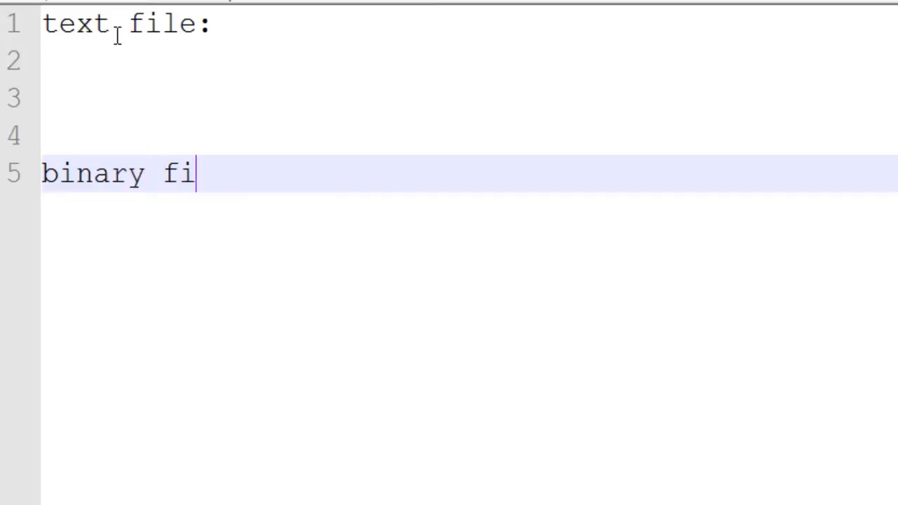
type("le")
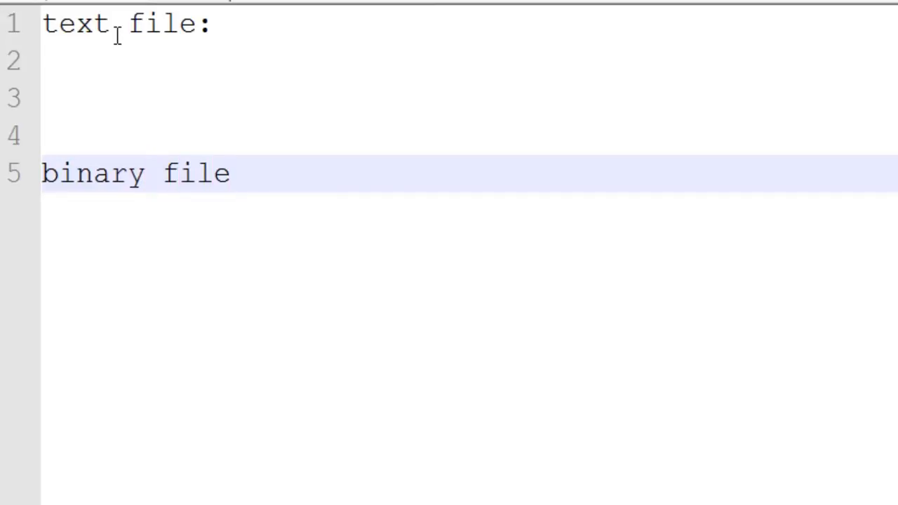
type(":")
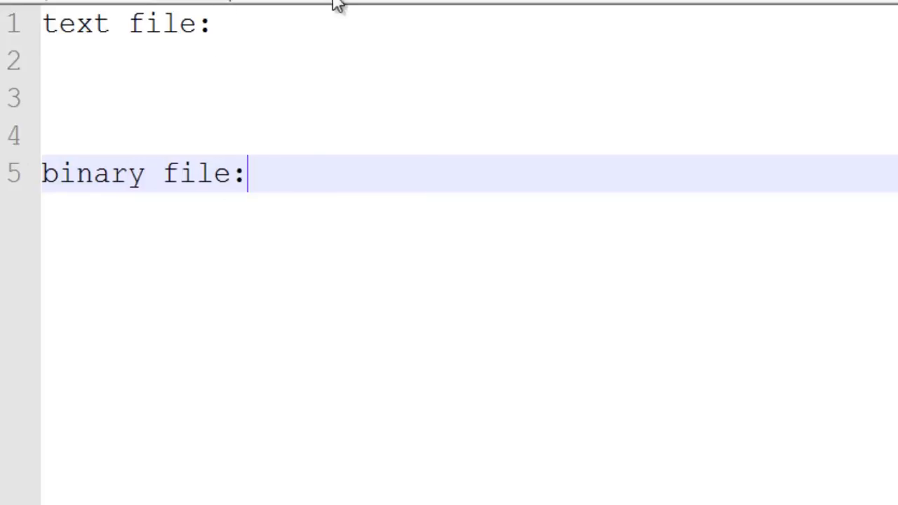
mouse_move(272, 33)
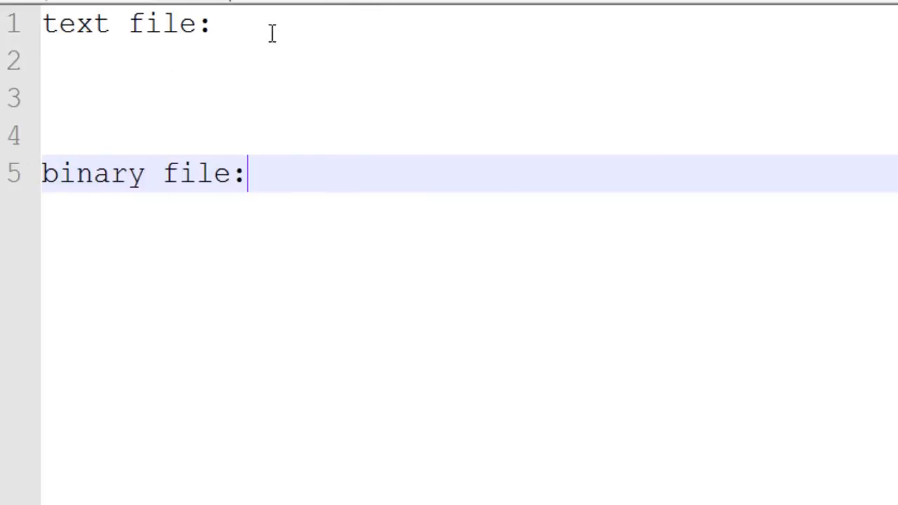
After "text file:", write a sample sentence starting "hello my name is mike and" ending in 9 8 7 6 5 4 3 2 1.
left_click(218, 24)
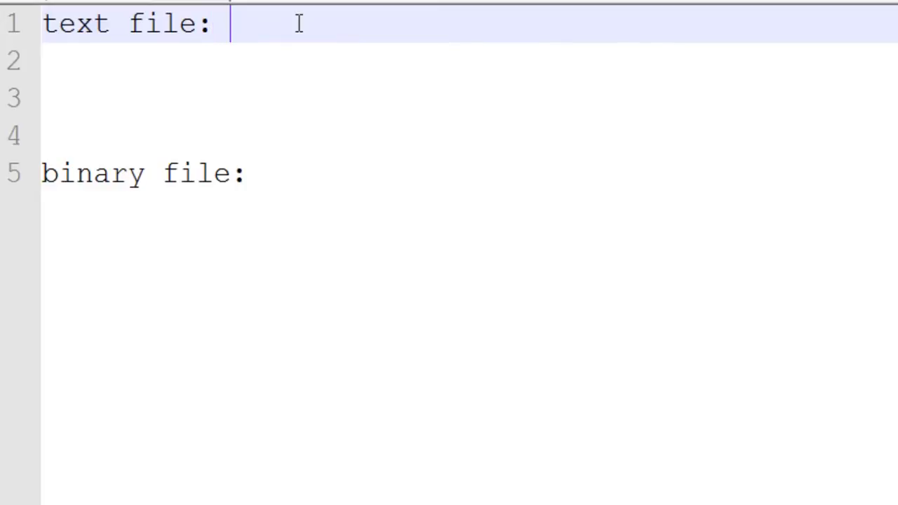
type("hello")
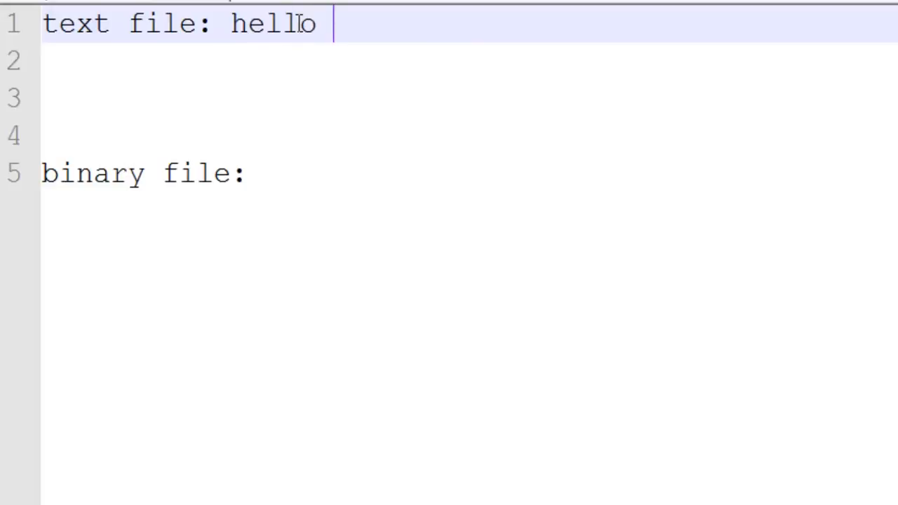
type("my name is m")
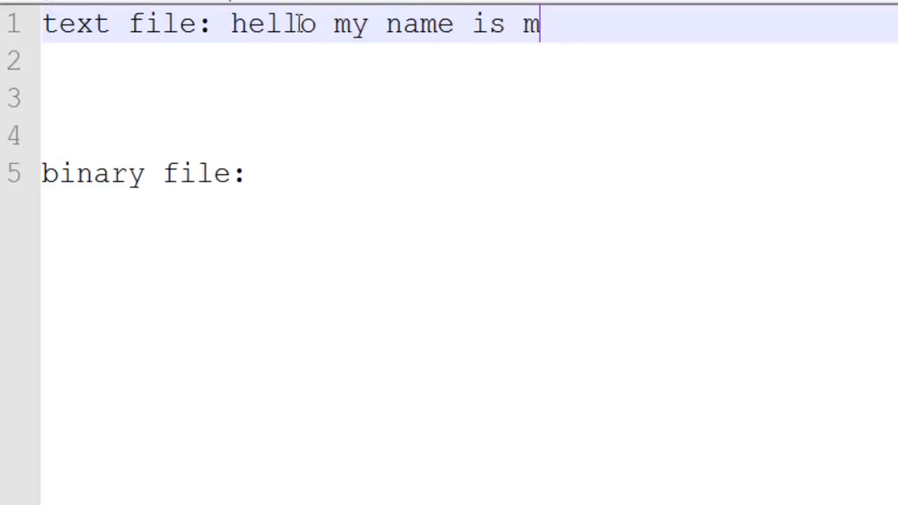
type("ike and here are some numbers 9 8 7 6")
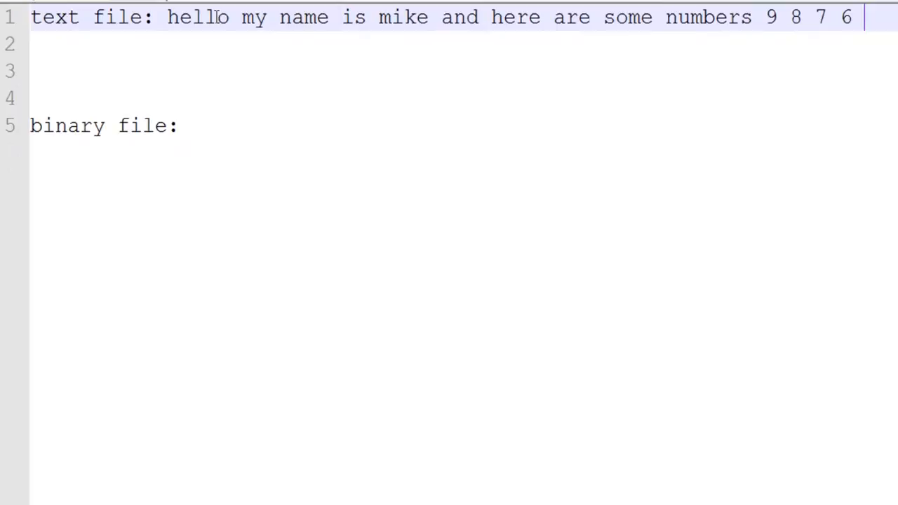
type("5 4")
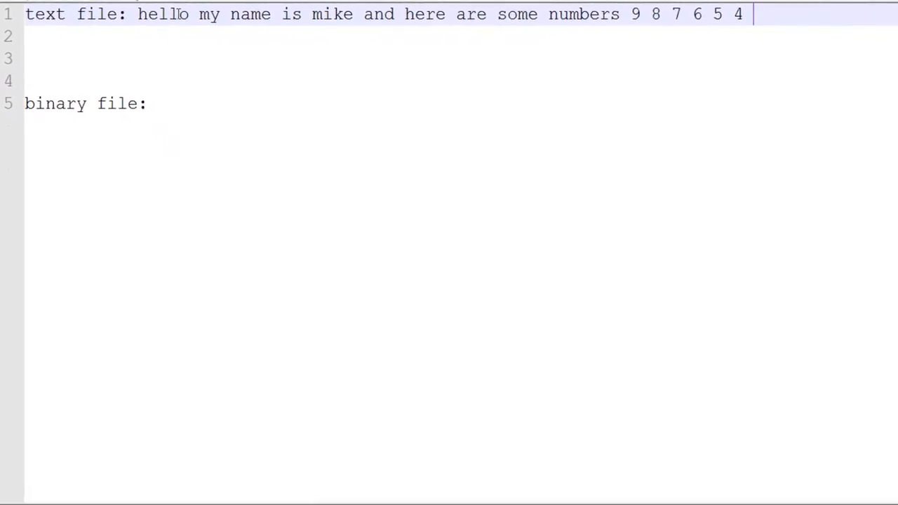
type("3 2 1")
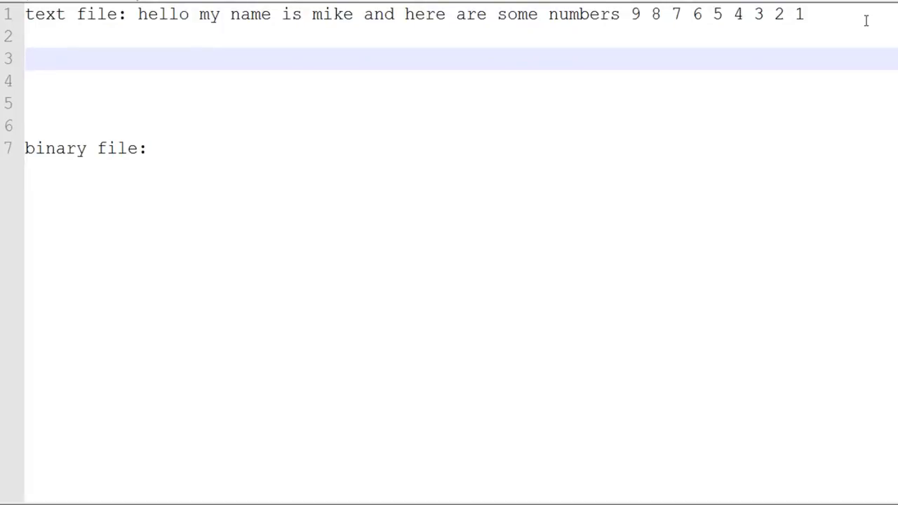
Add the file name "example.txt" on its own line below the sample sentence.
type("examp")
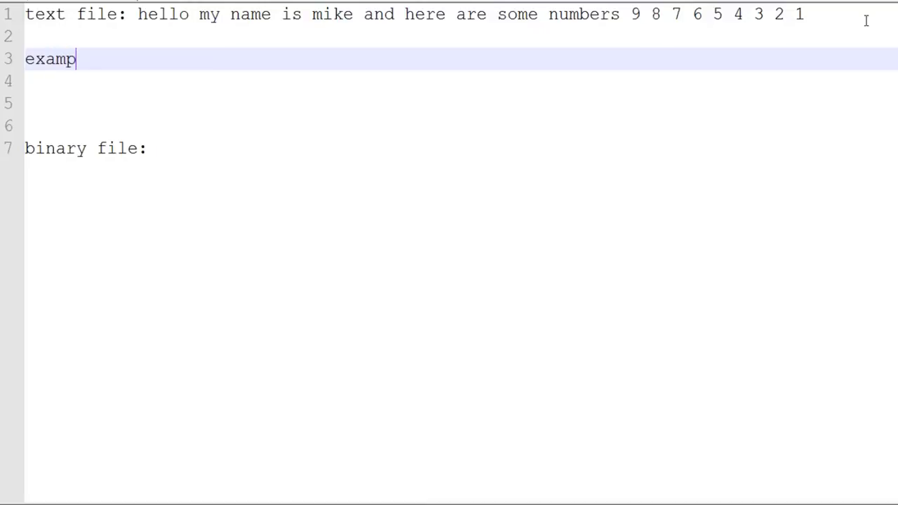
type("le.t")
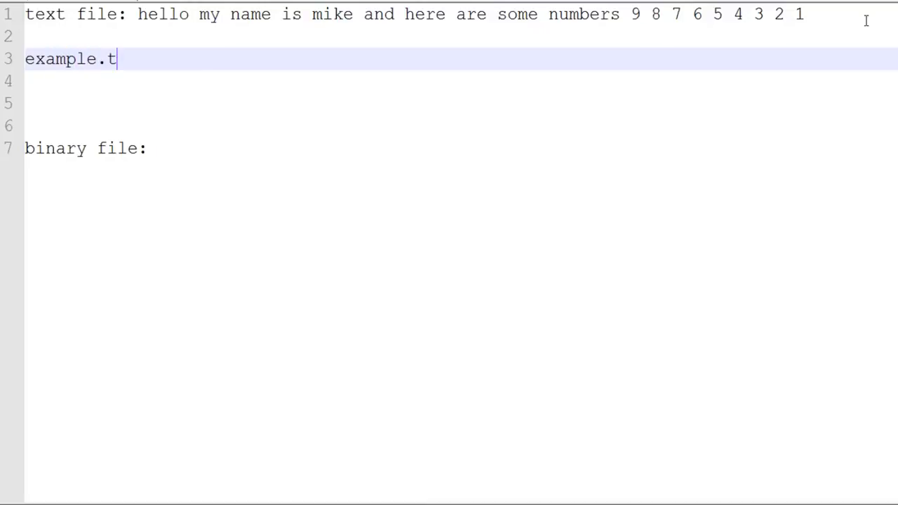
type("xt")
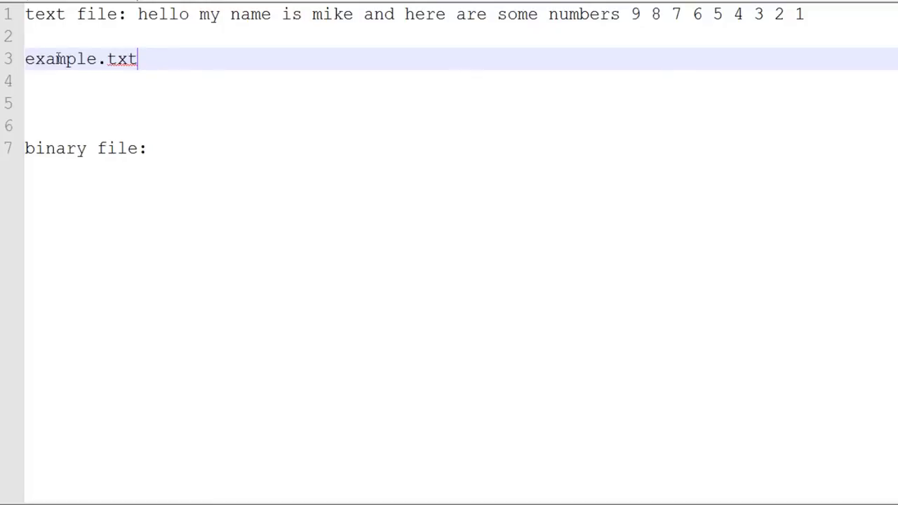
mouse_move(142, 59)
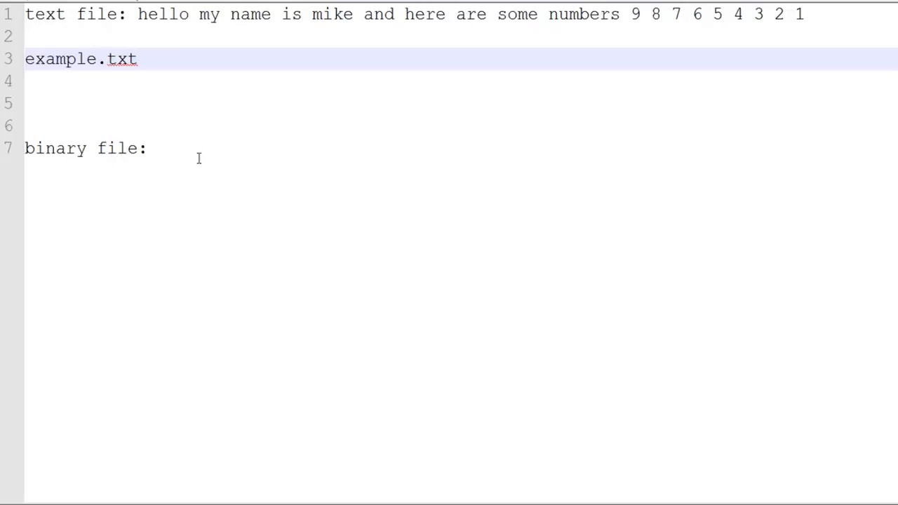
left_click(175, 149)
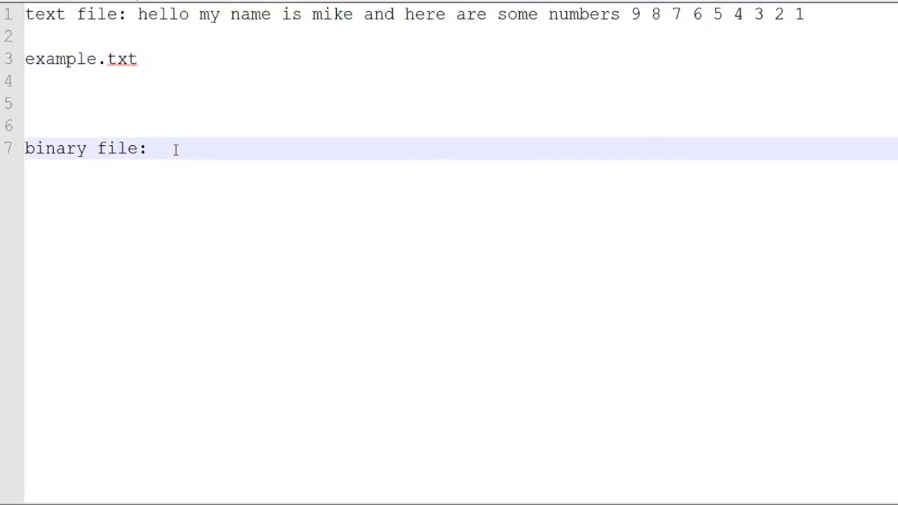
left_click(160, 149)
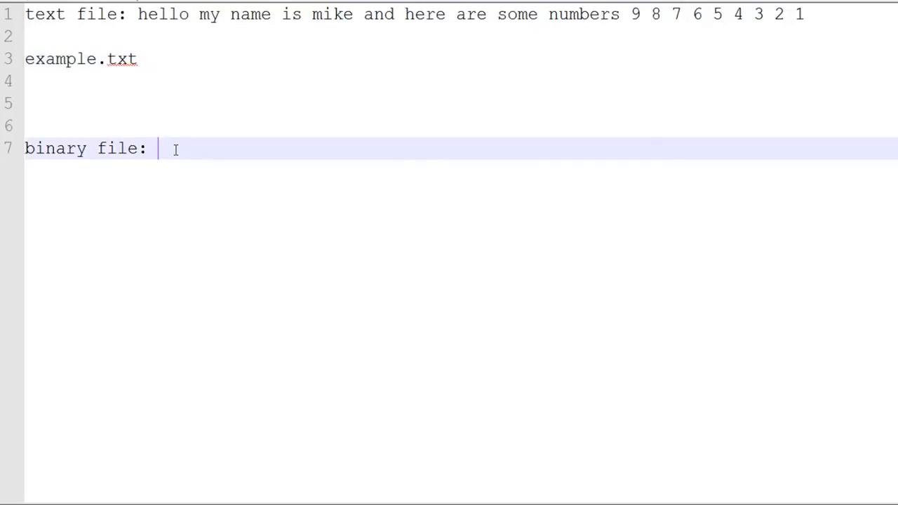
type("0101010101110")
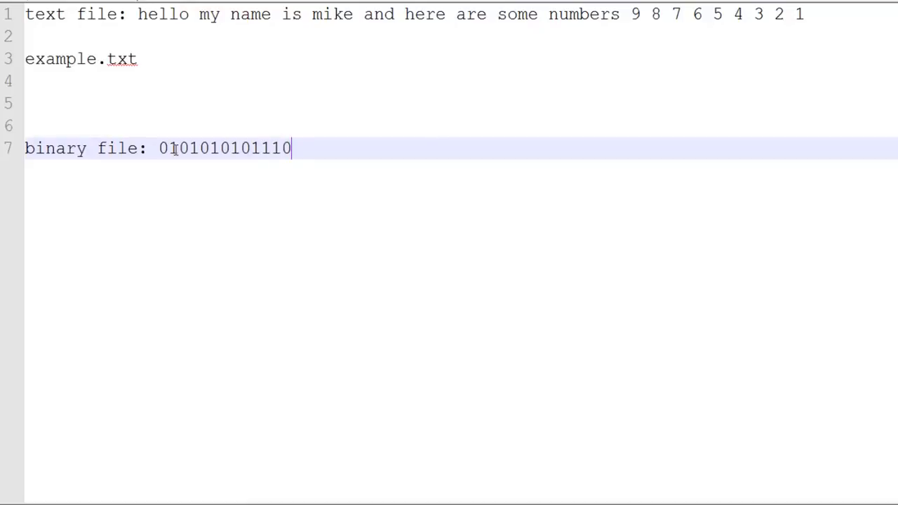
type("0100011101010")
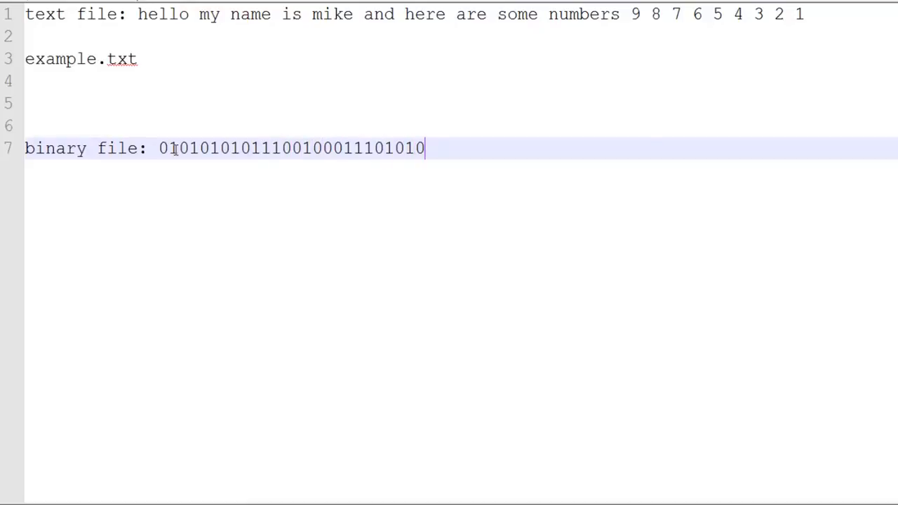
type("0010110101000101011101010")
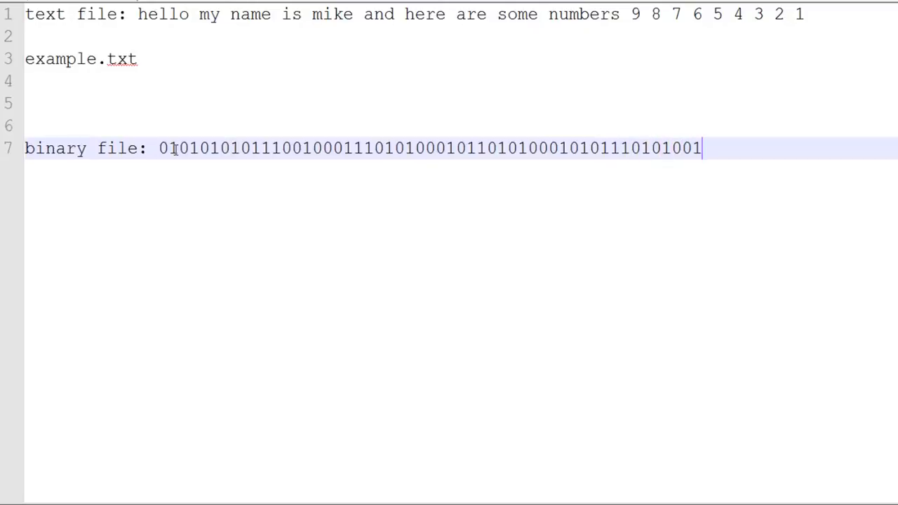
type("01")
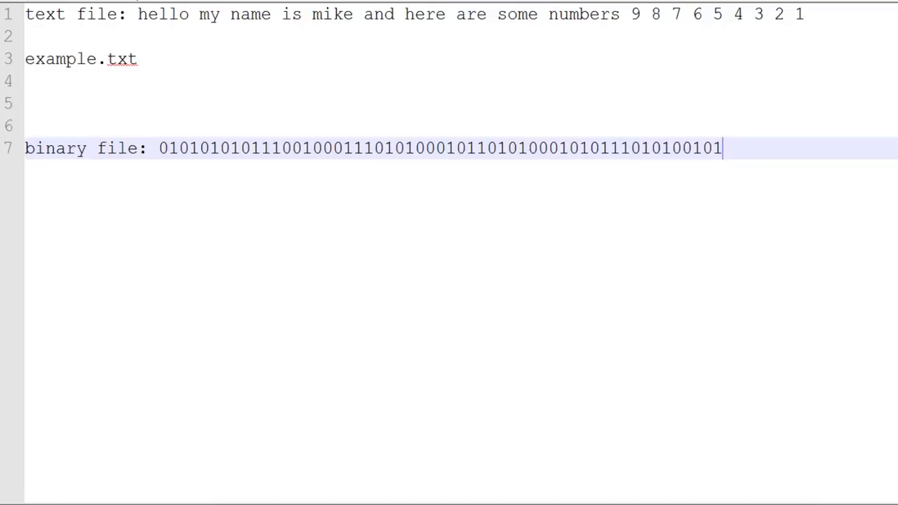
Add the file name "example.bin" on a new line below the binary digits.
key("Enter")
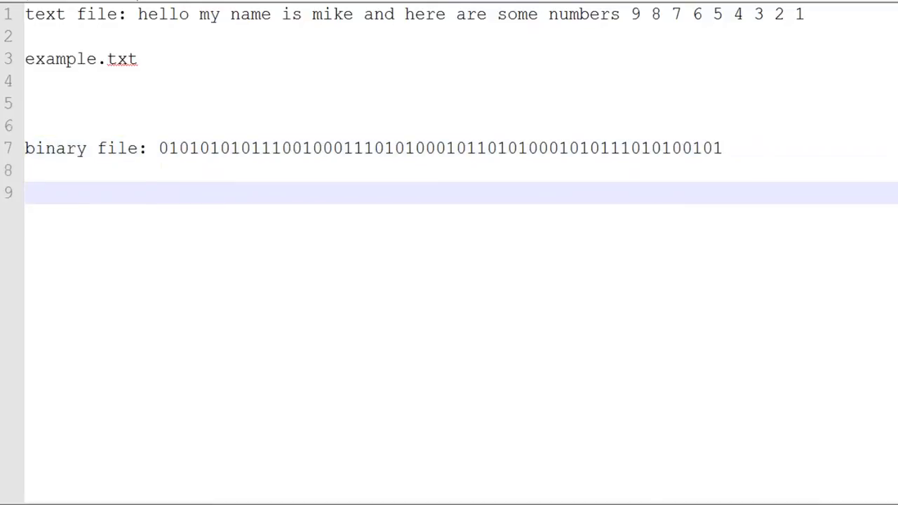
type("ex")
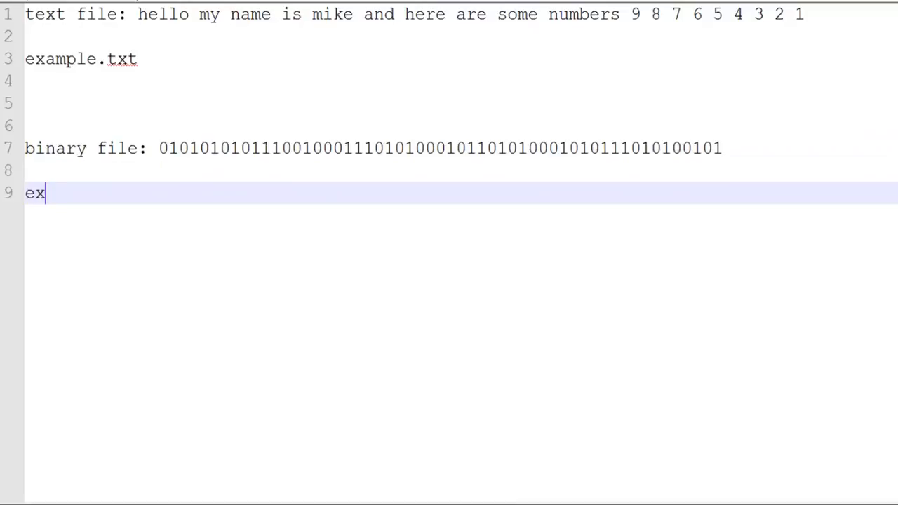
type("ample.bin")
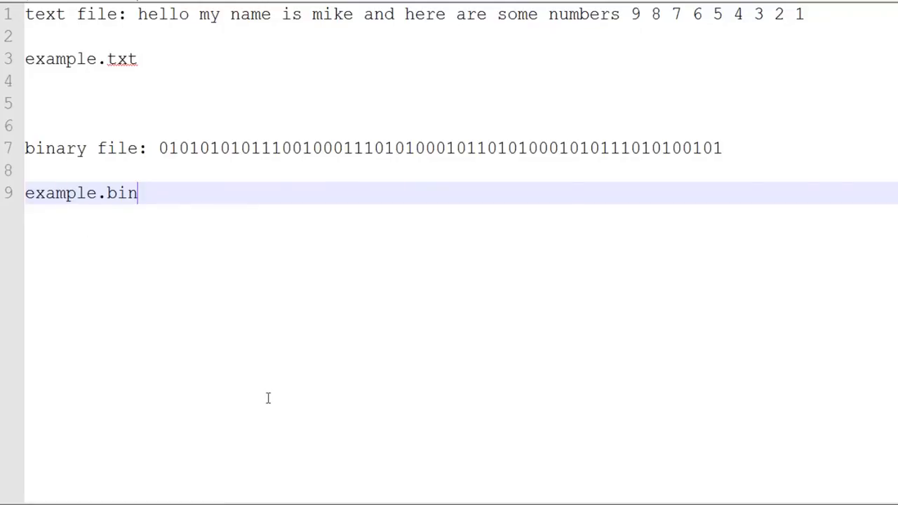
mouse_move(265, 367)
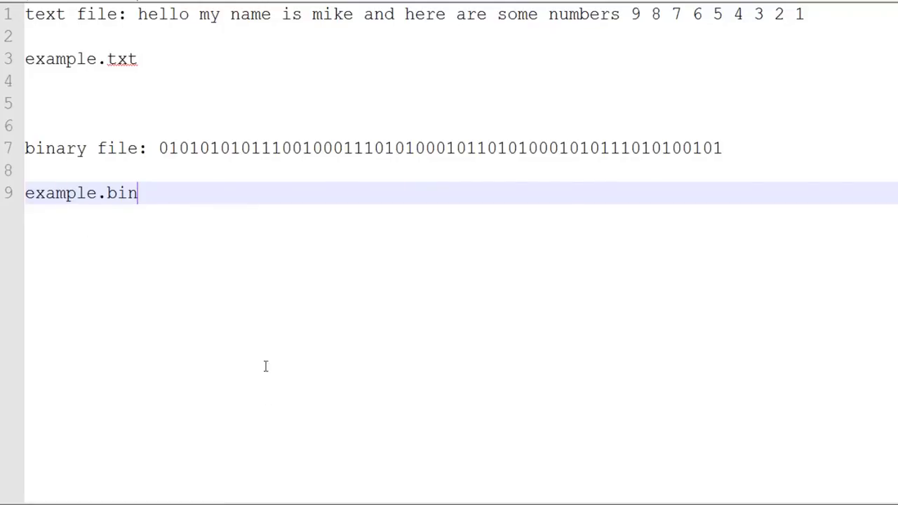
mouse_move(497, 157)
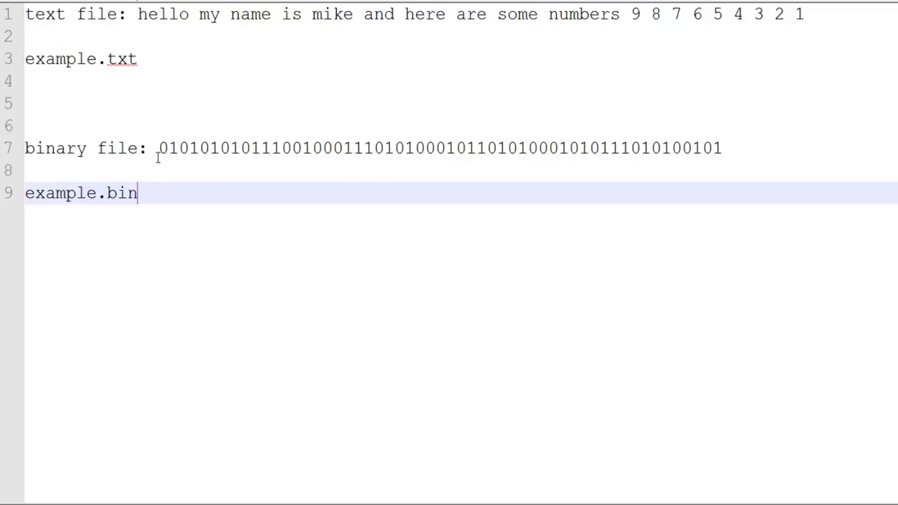
mouse_move(404, 162)
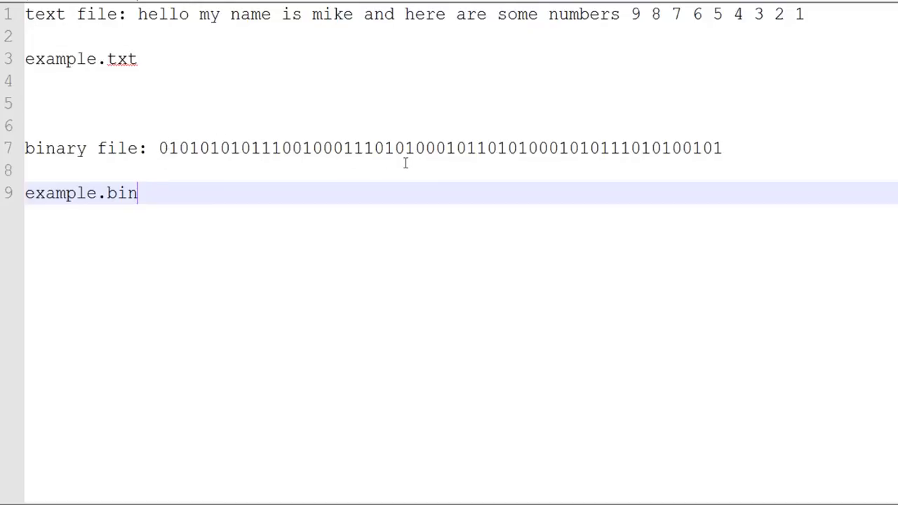
mouse_move(480, 167)
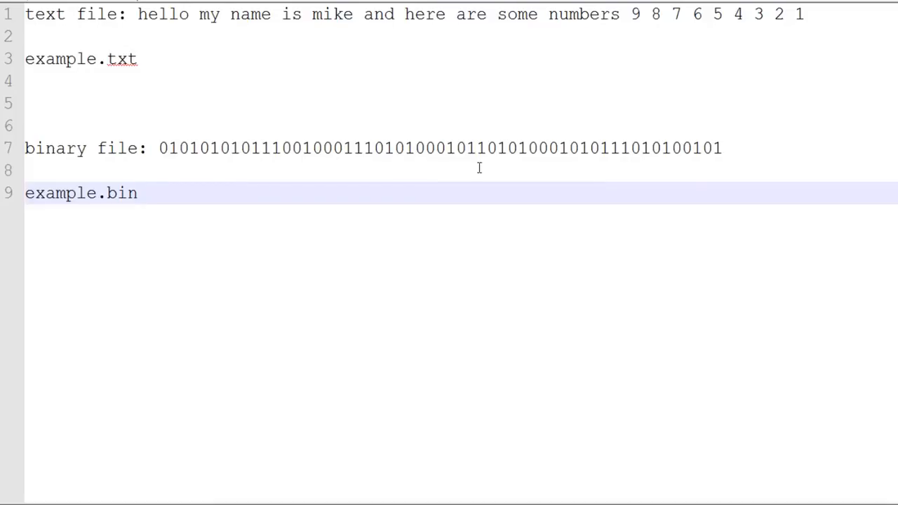
mouse_move(435, 167)
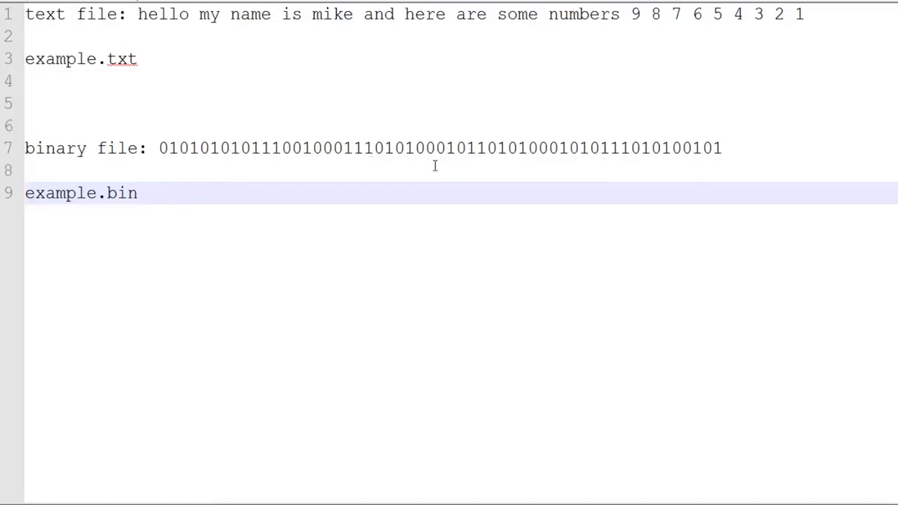
mouse_move(468, 161)
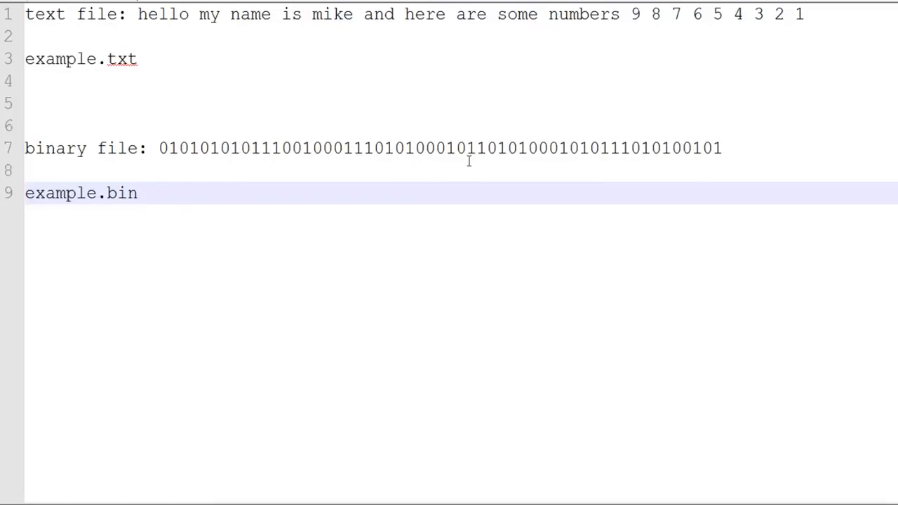
left_click(138, 194)
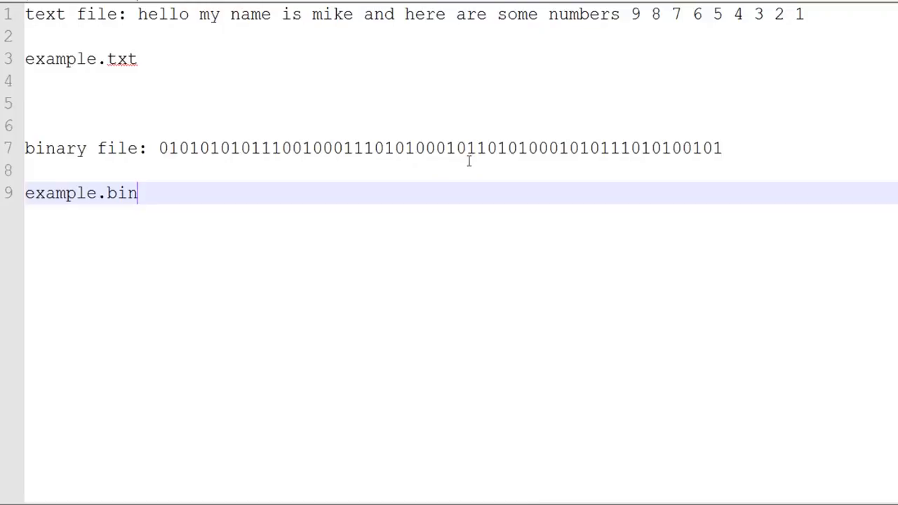
mouse_move(216, 189)
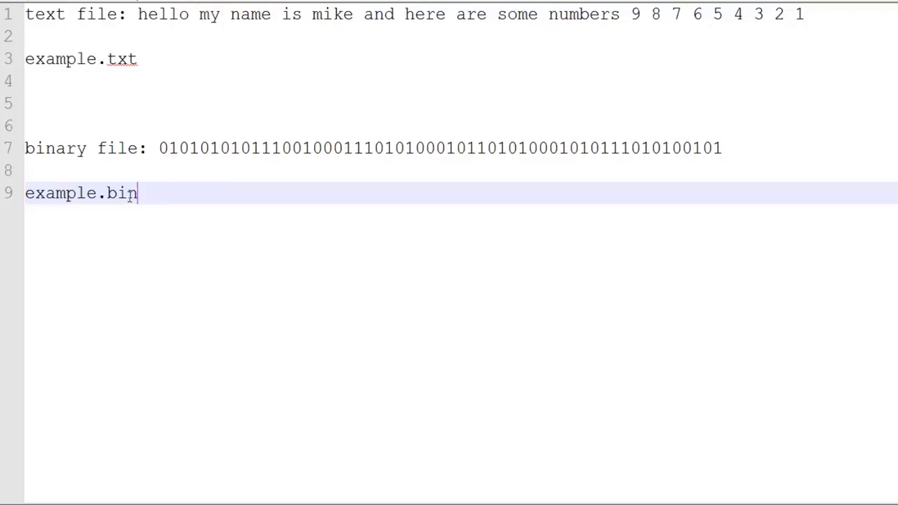
mouse_move(138, 73)
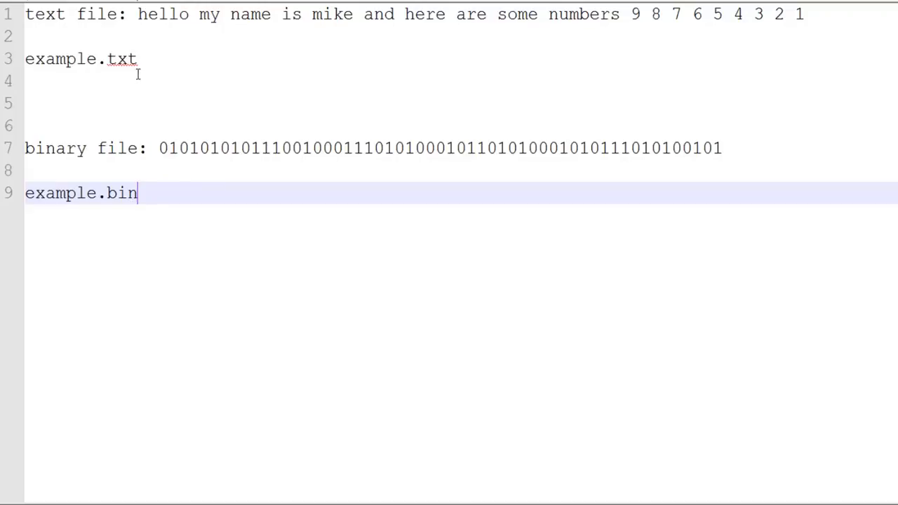
mouse_move(228, 218)
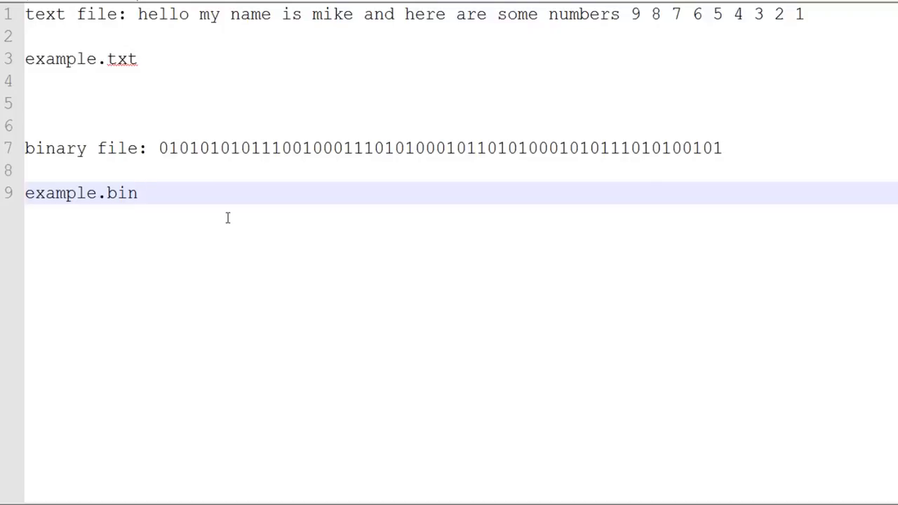
mouse_move(264, 488)
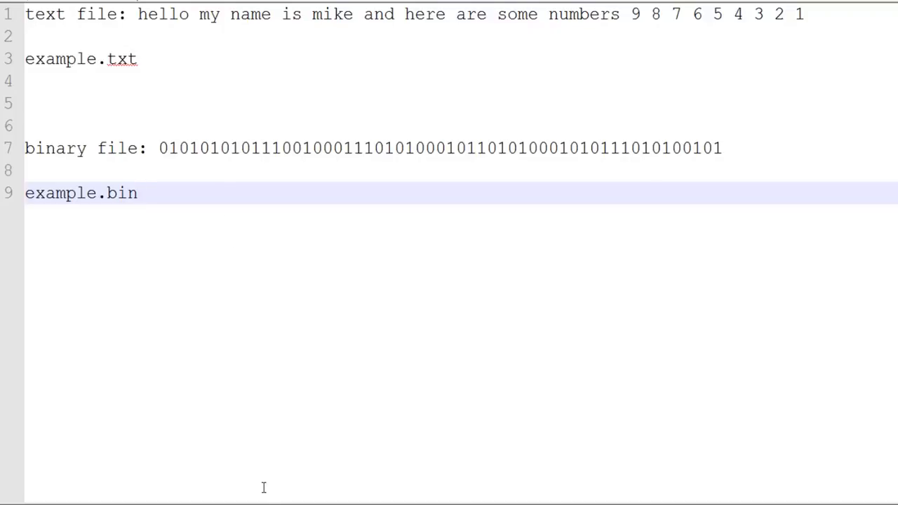